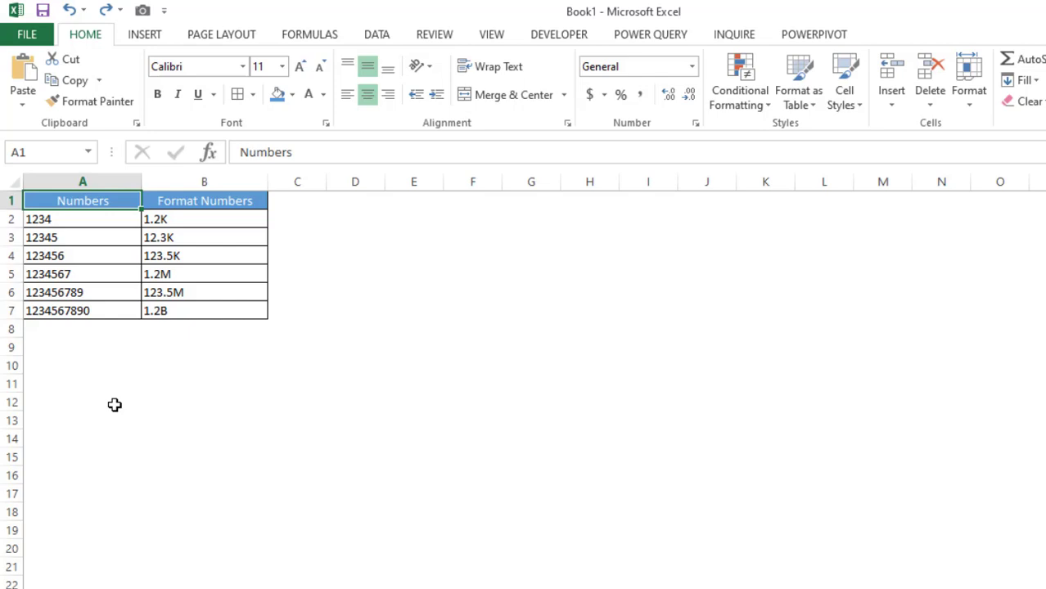
mouse_move(121, 229)
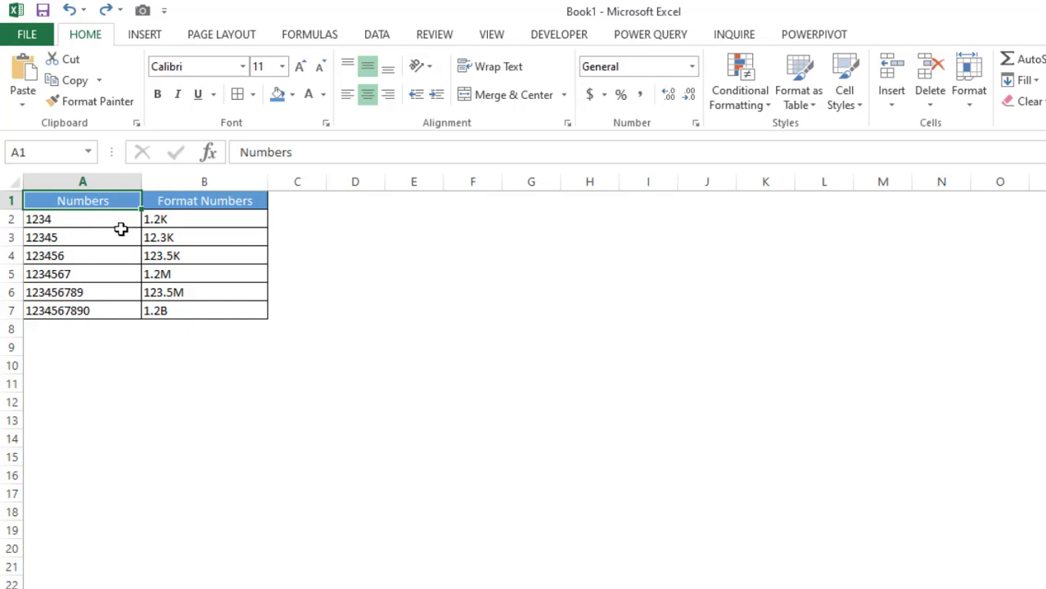
mouse_move(178, 220)
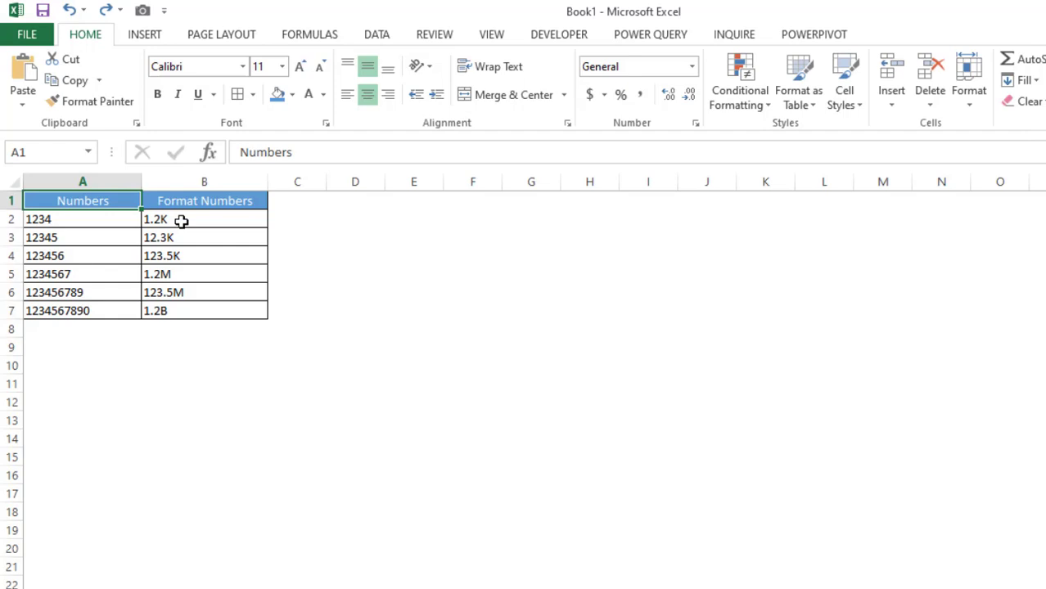
Step: Check B2's =A2 formula, then replace A2 with 123456789
click(204, 218)
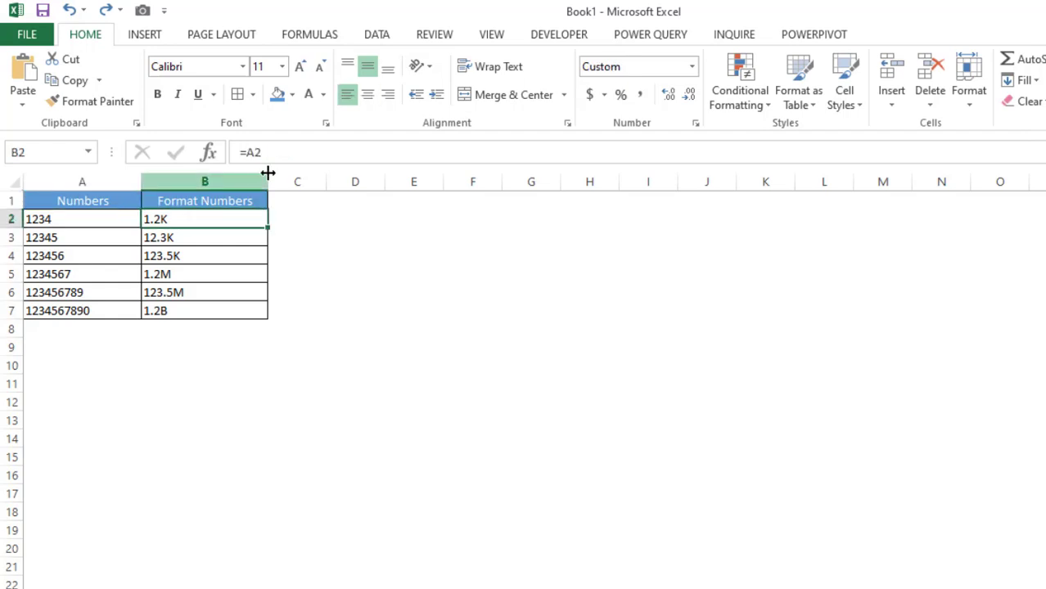
mouse_move(140, 215)
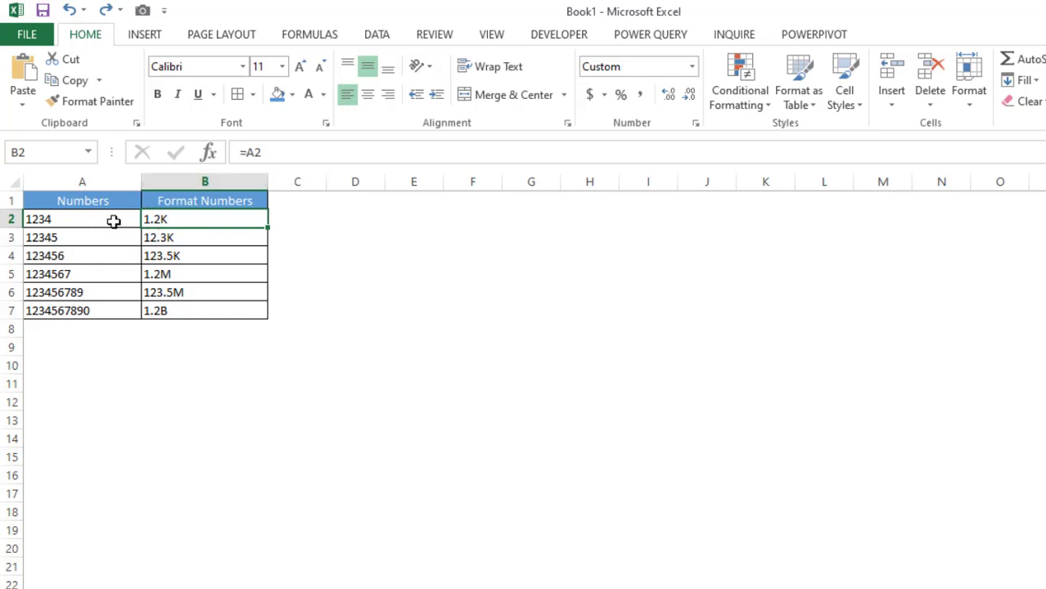
click(82, 219)
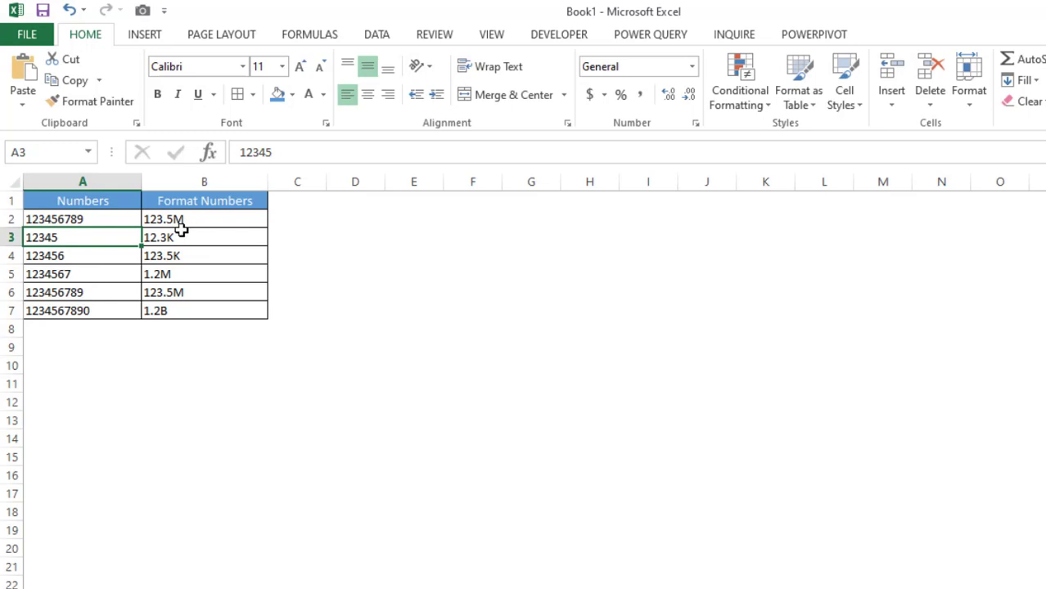
mouse_move(287, 221)
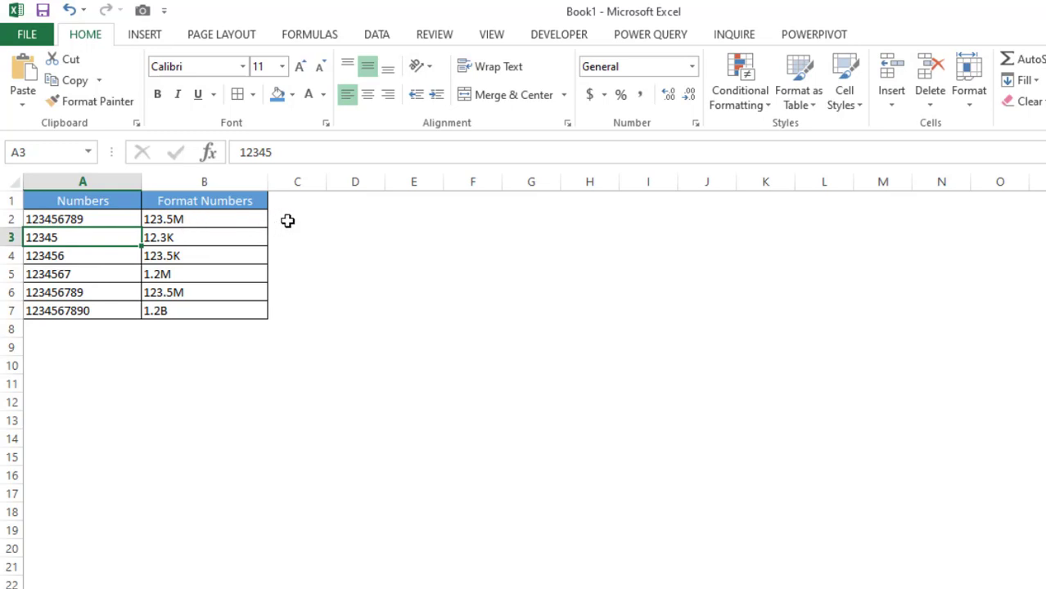
Step: Enter =A2 in C2 and fill it down through C7
click(297, 218)
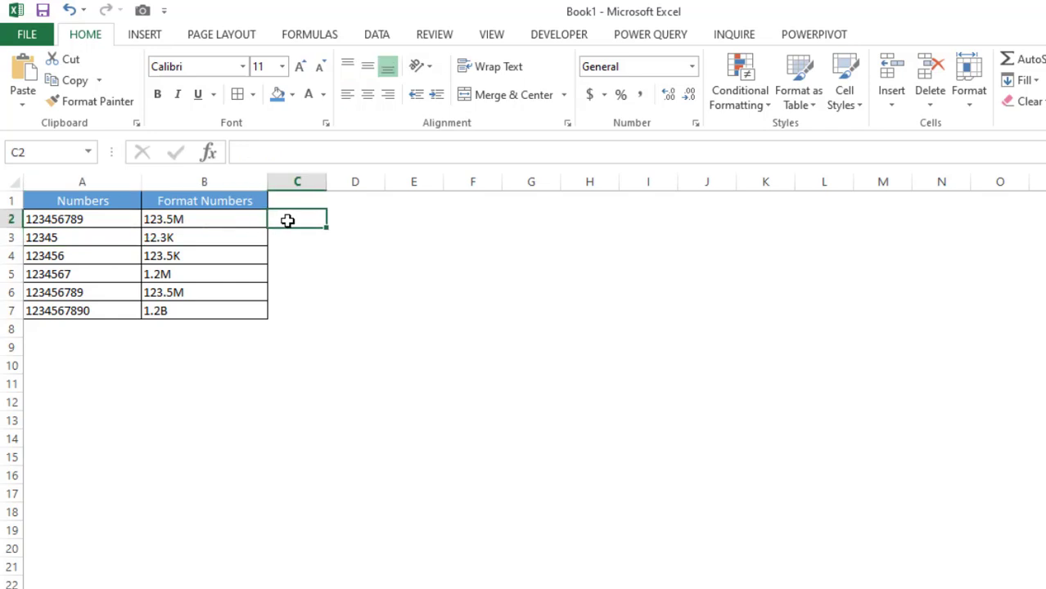
text(=)
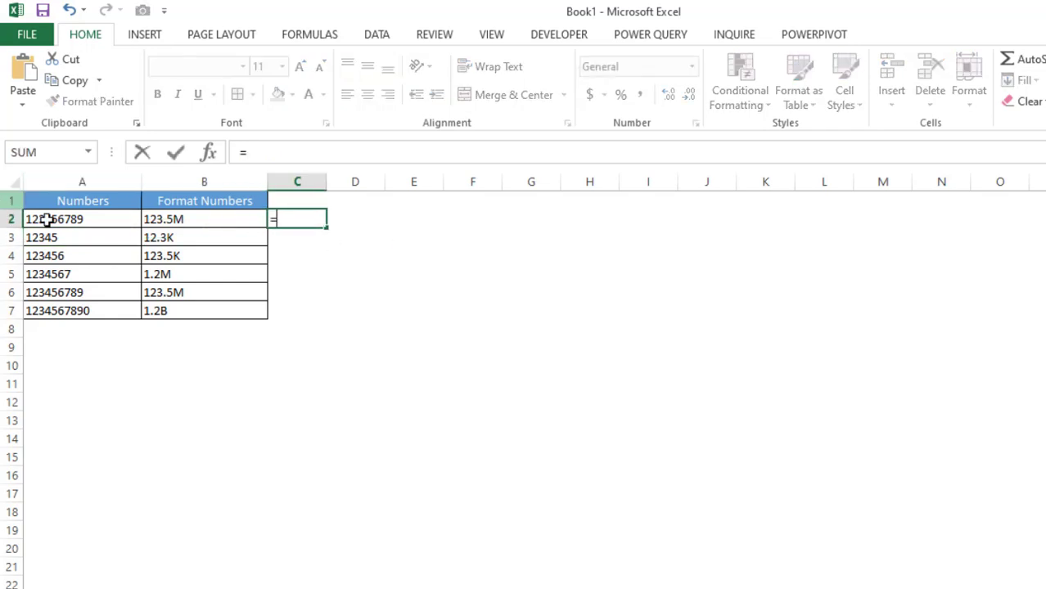
click(81, 218)
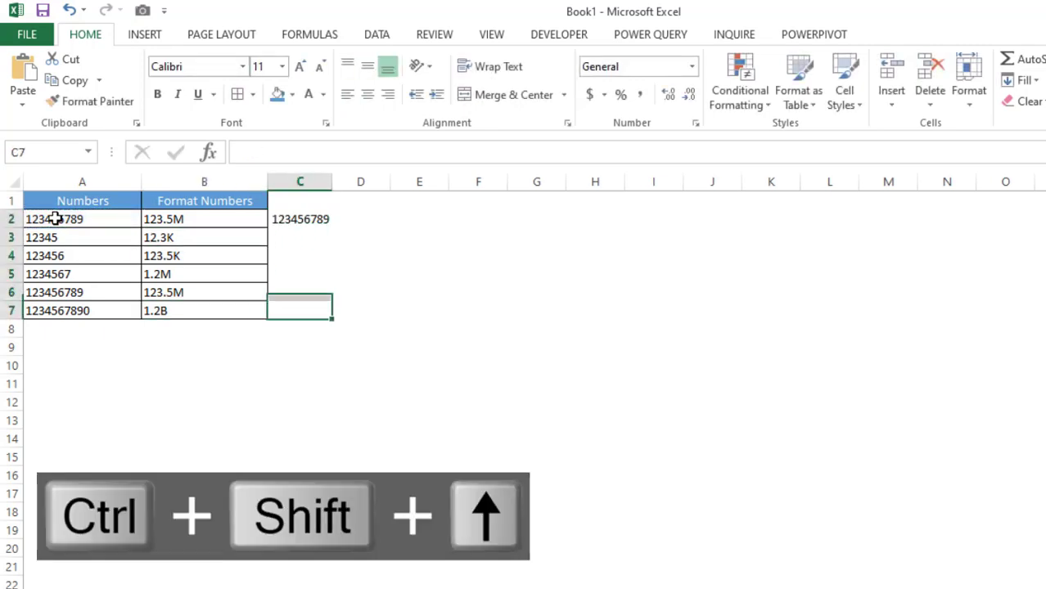
key(ctrl+d)
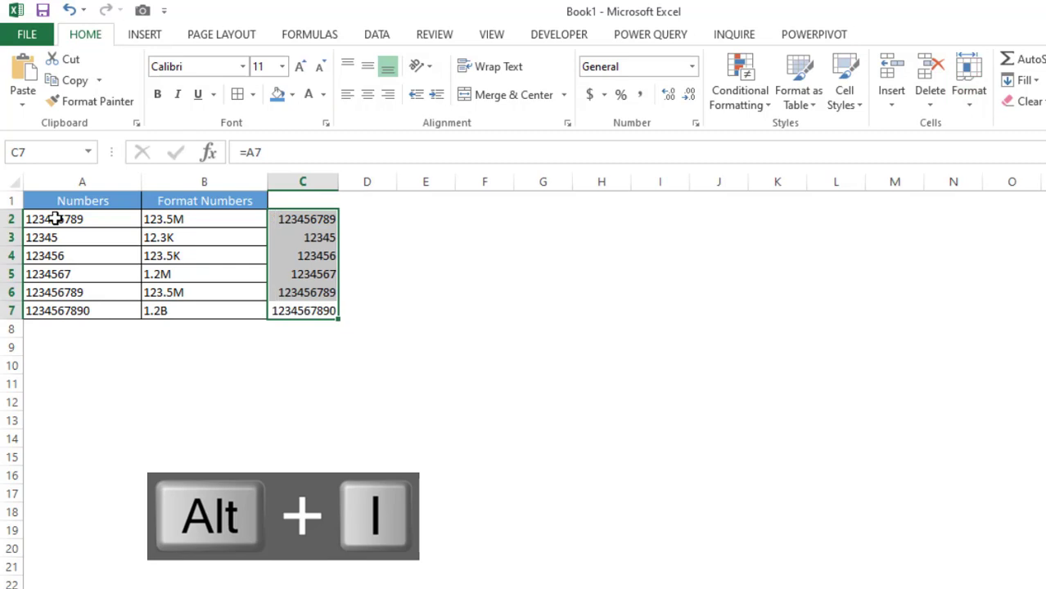
Step: In Format Cells, choose Custom and paste the K/M/B format code, previewing 1.2B
key(ctrl+1)
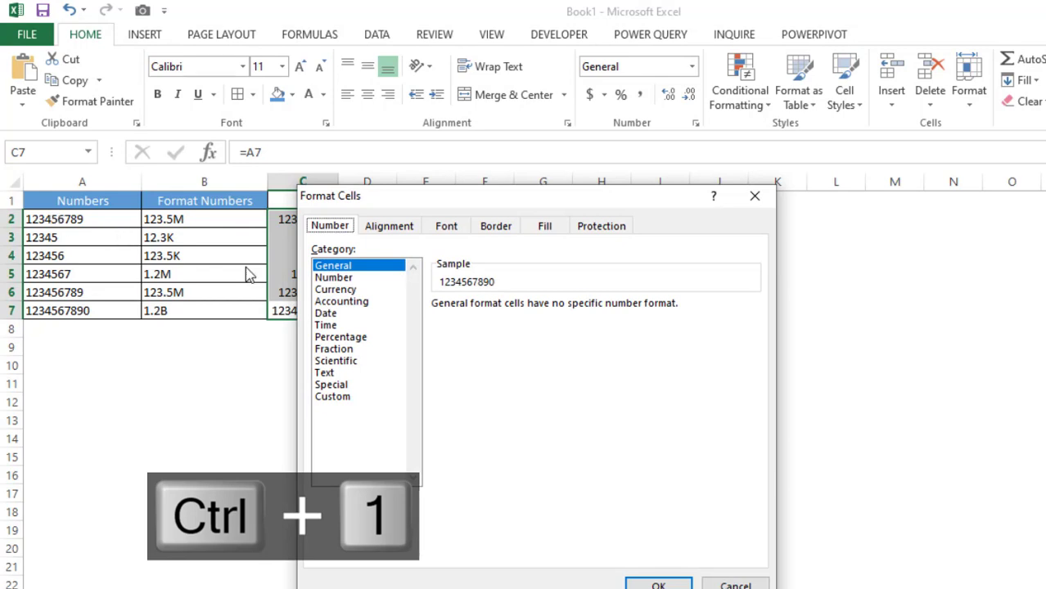
mouse_move(326, 409)
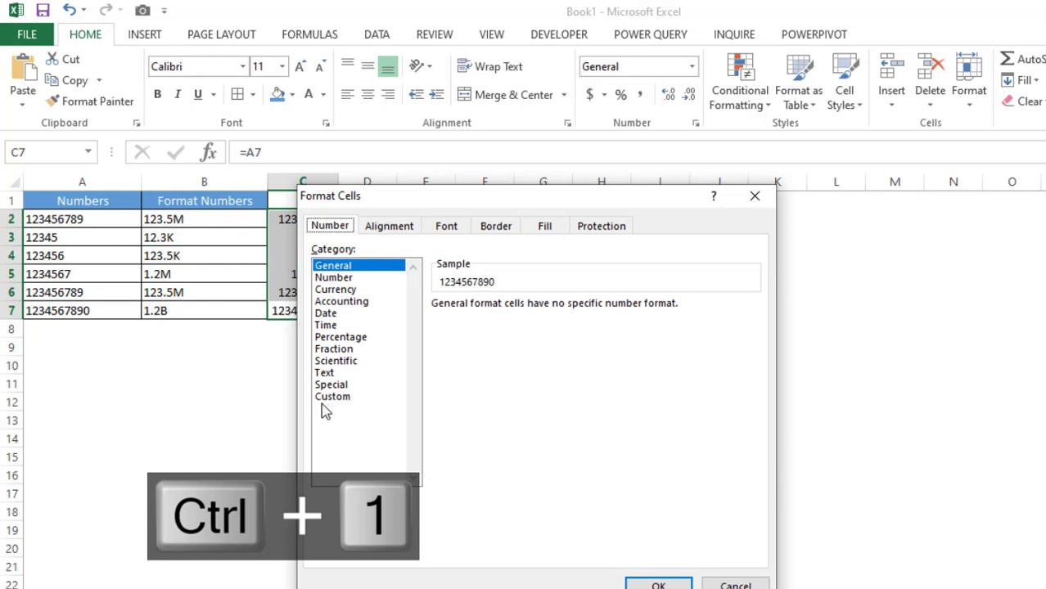
click(332, 396)
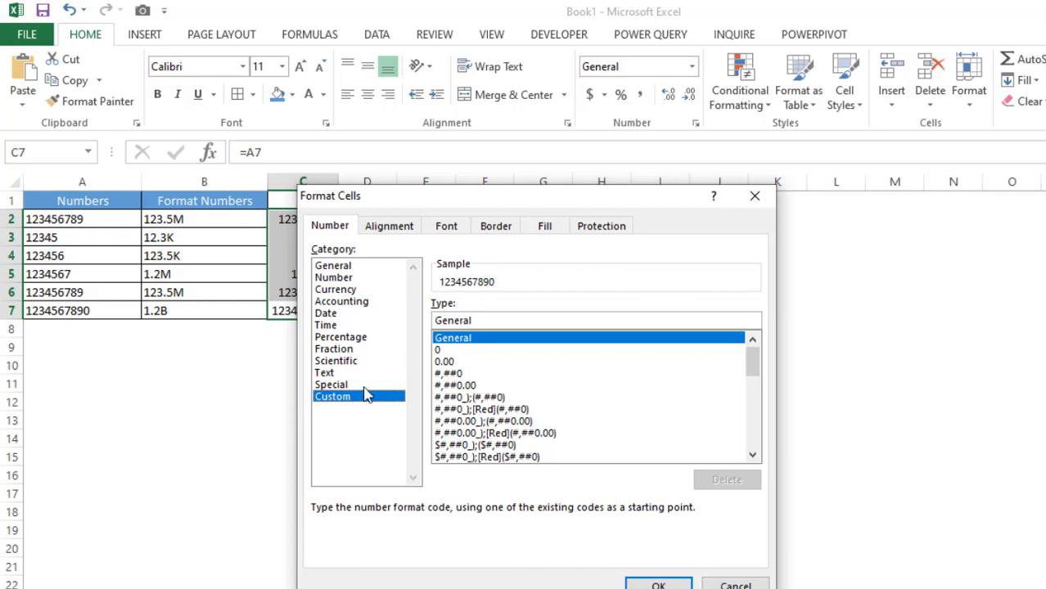
click(332, 396)
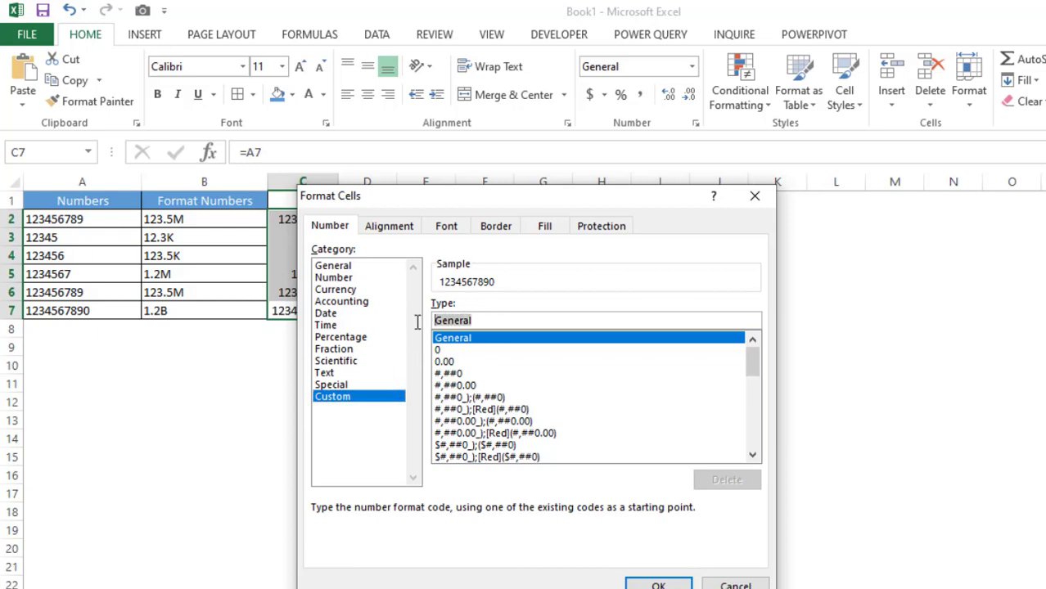
key(ctrl+v)
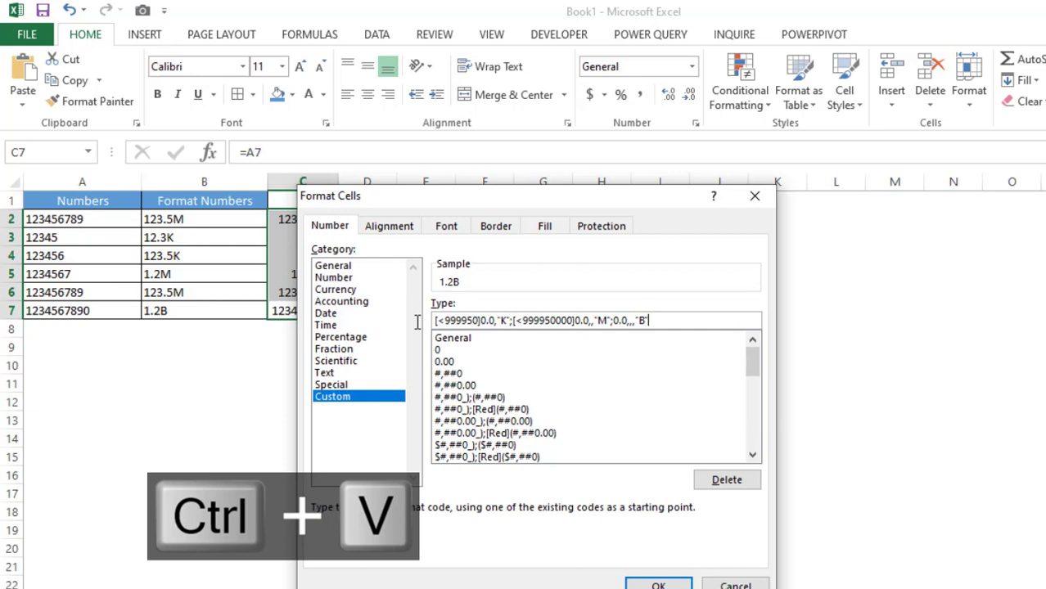
Step: Apply the pasted K/M/B code so column C shows 123.5M, 12.3K, 1.2M and 1.2B
key(ctrl+v)
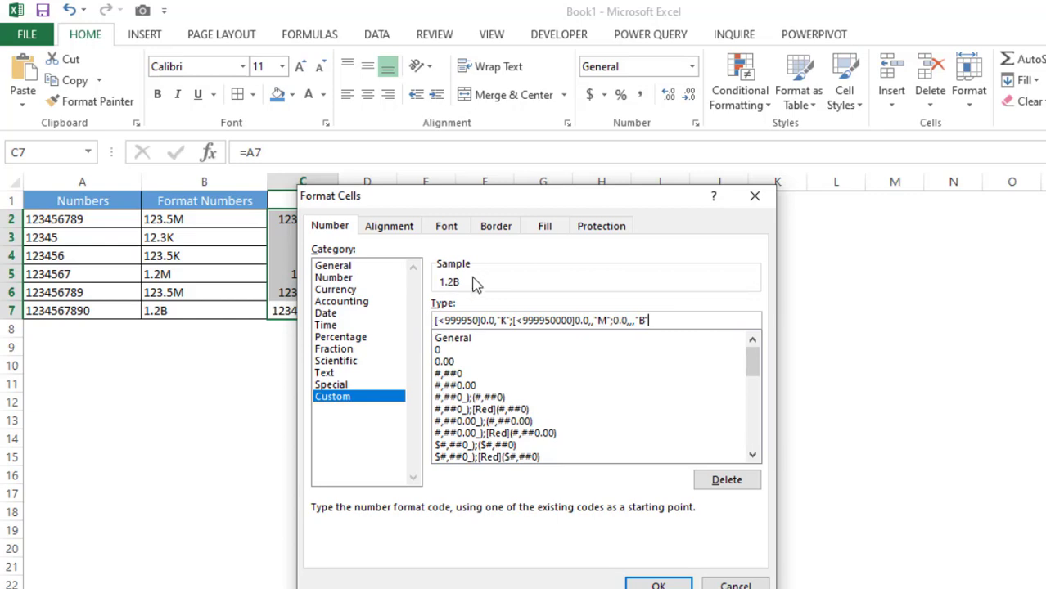
mouse_move(448, 292)
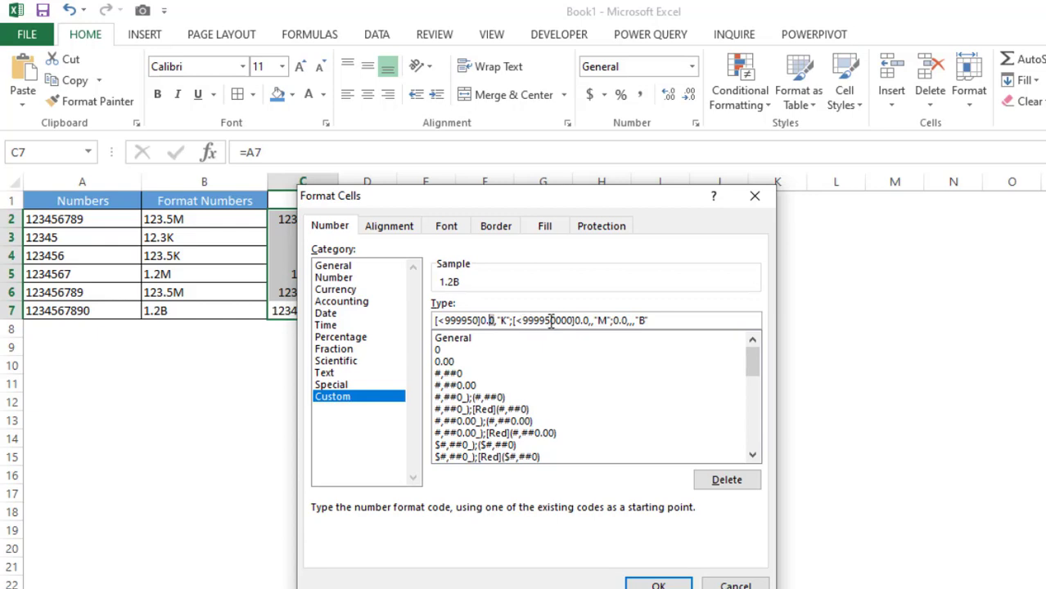
click(658, 583)
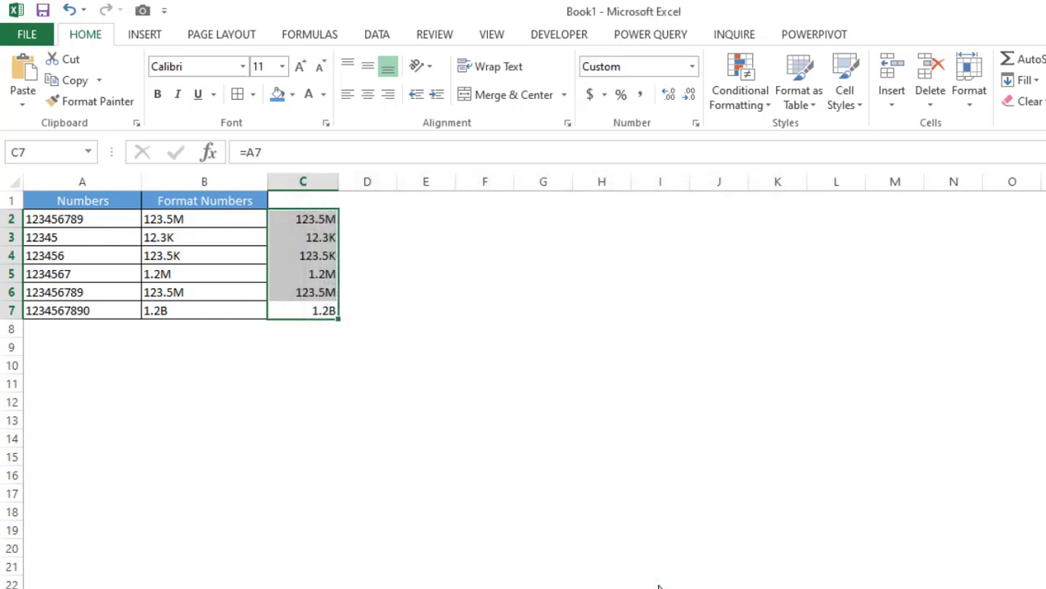